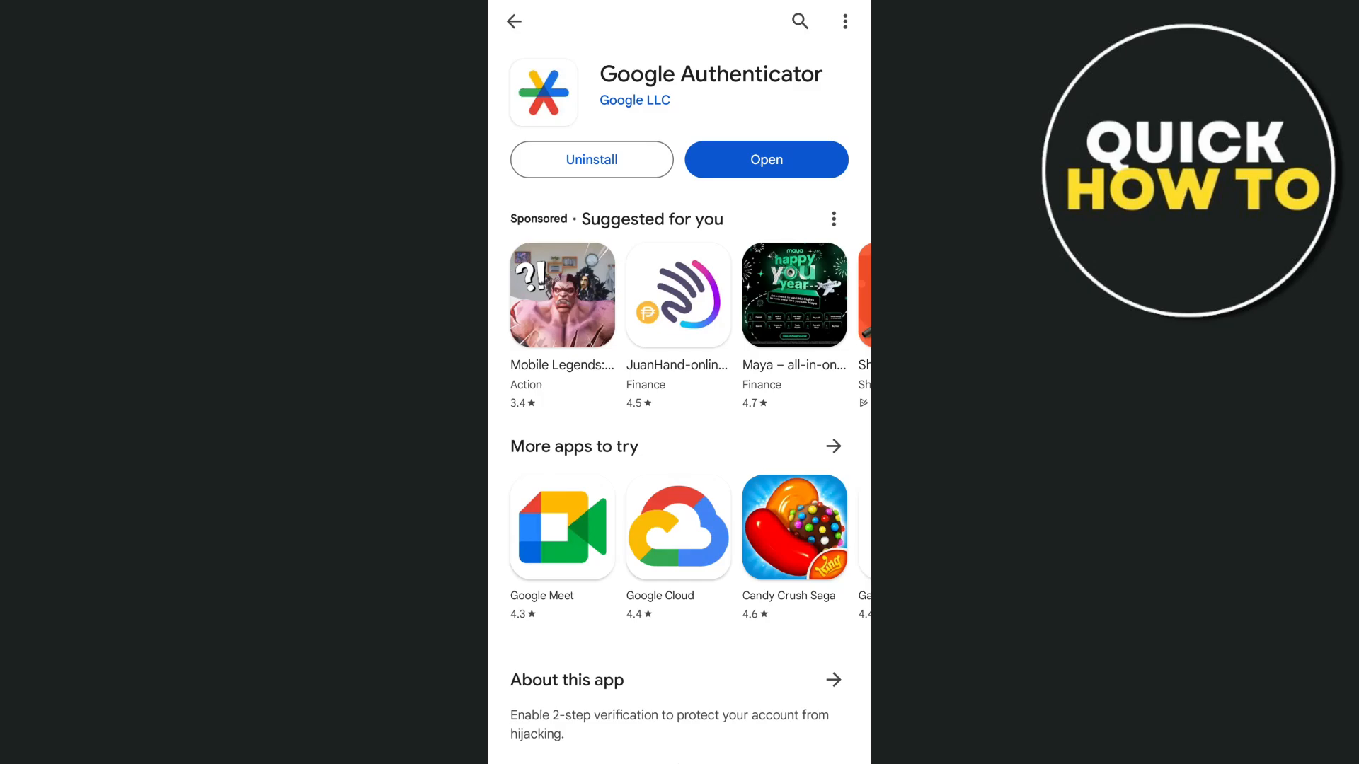
Launch Google Authenticator from its Play Store page with Open
left_click(765, 159)
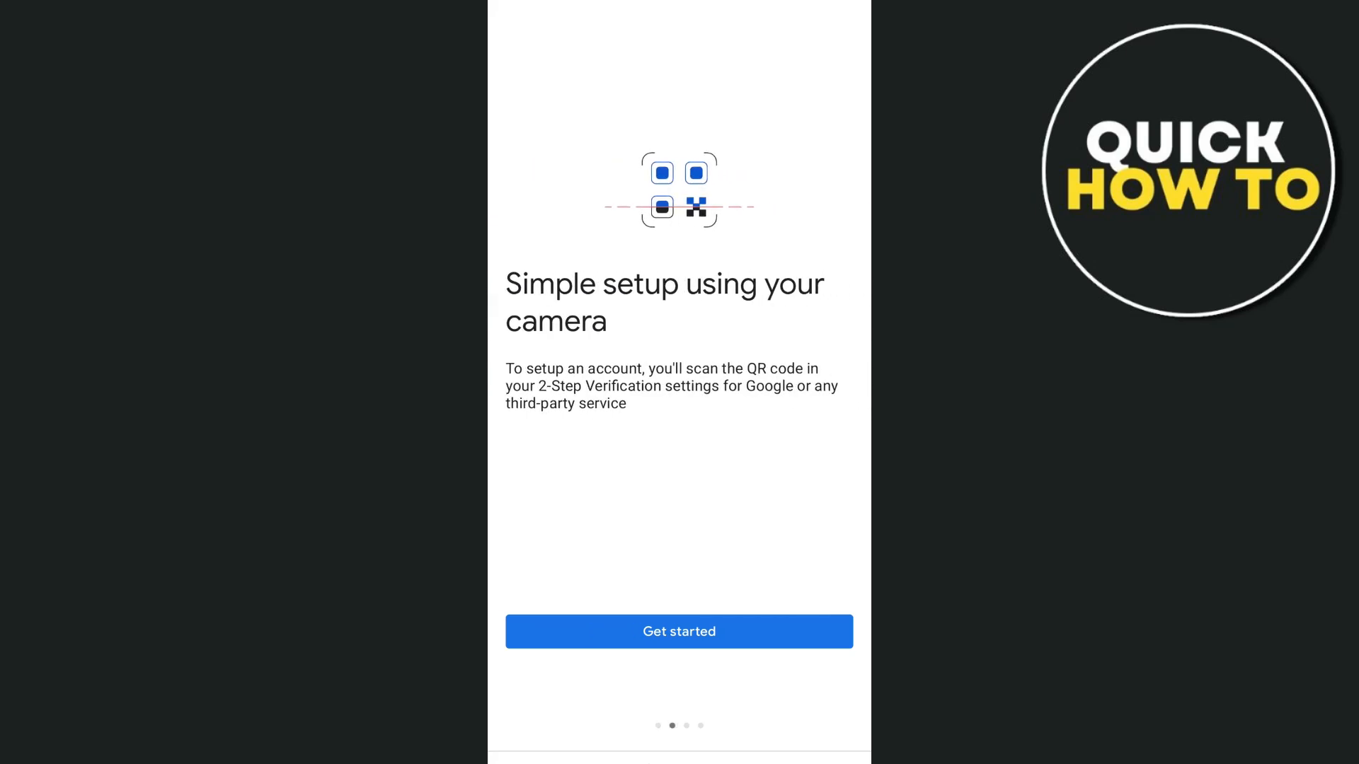
scroll("left", 3)
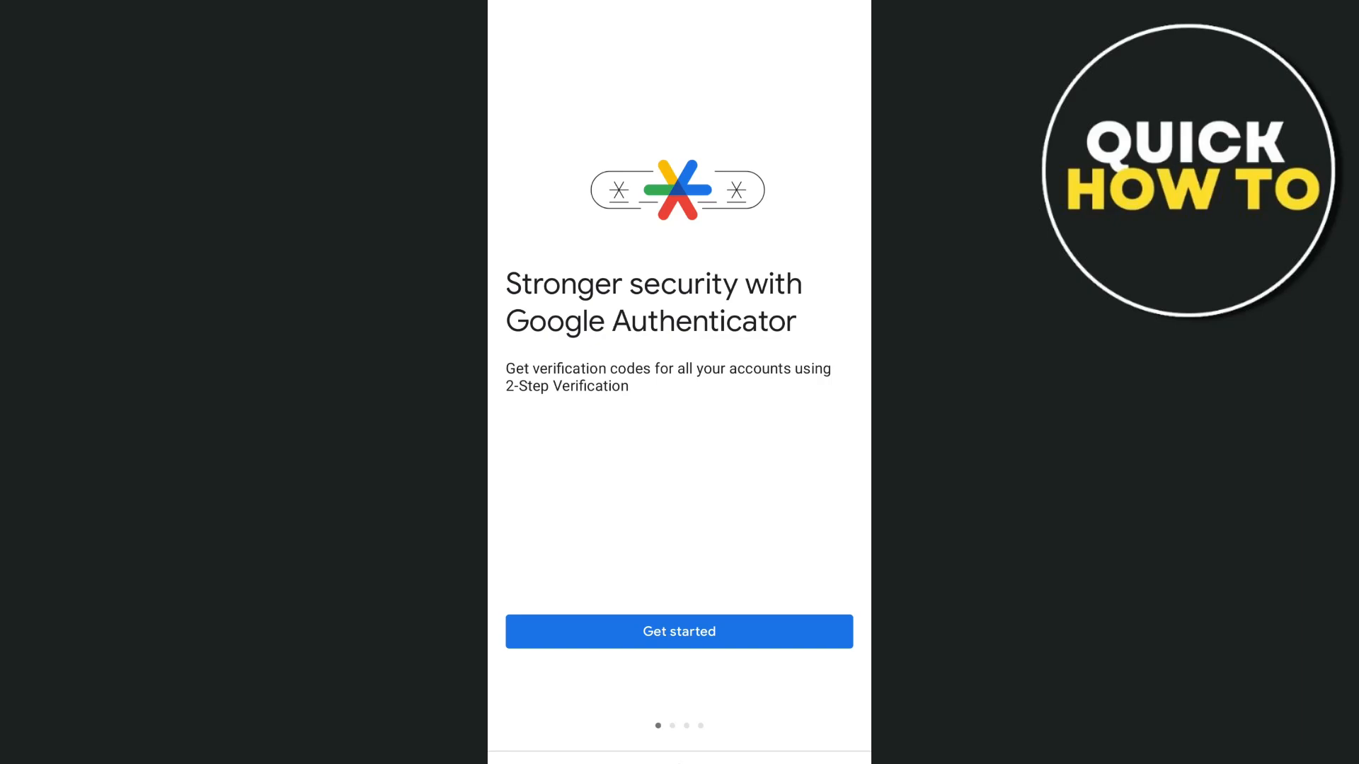
Start setup and continue as the other Google account from the account dropdown
left_click(679, 630)
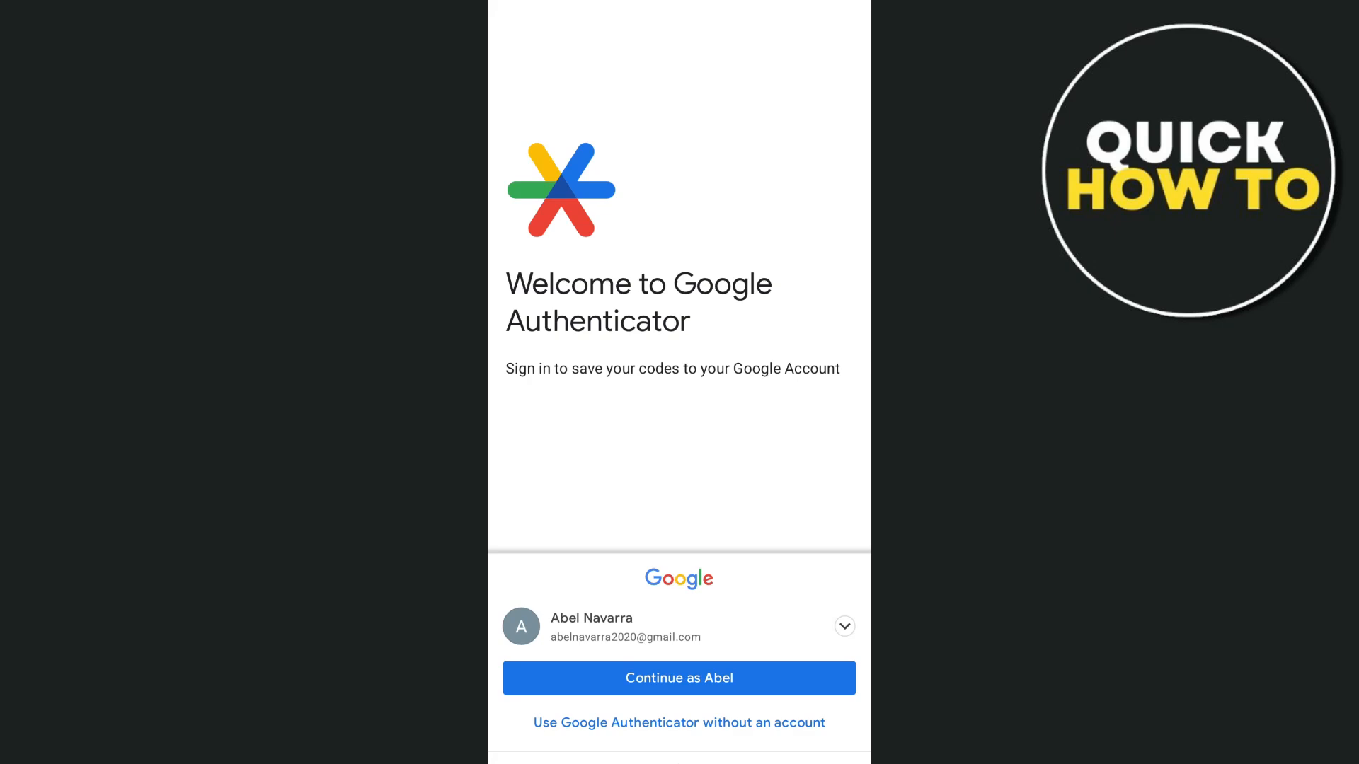
left_click(843, 626)
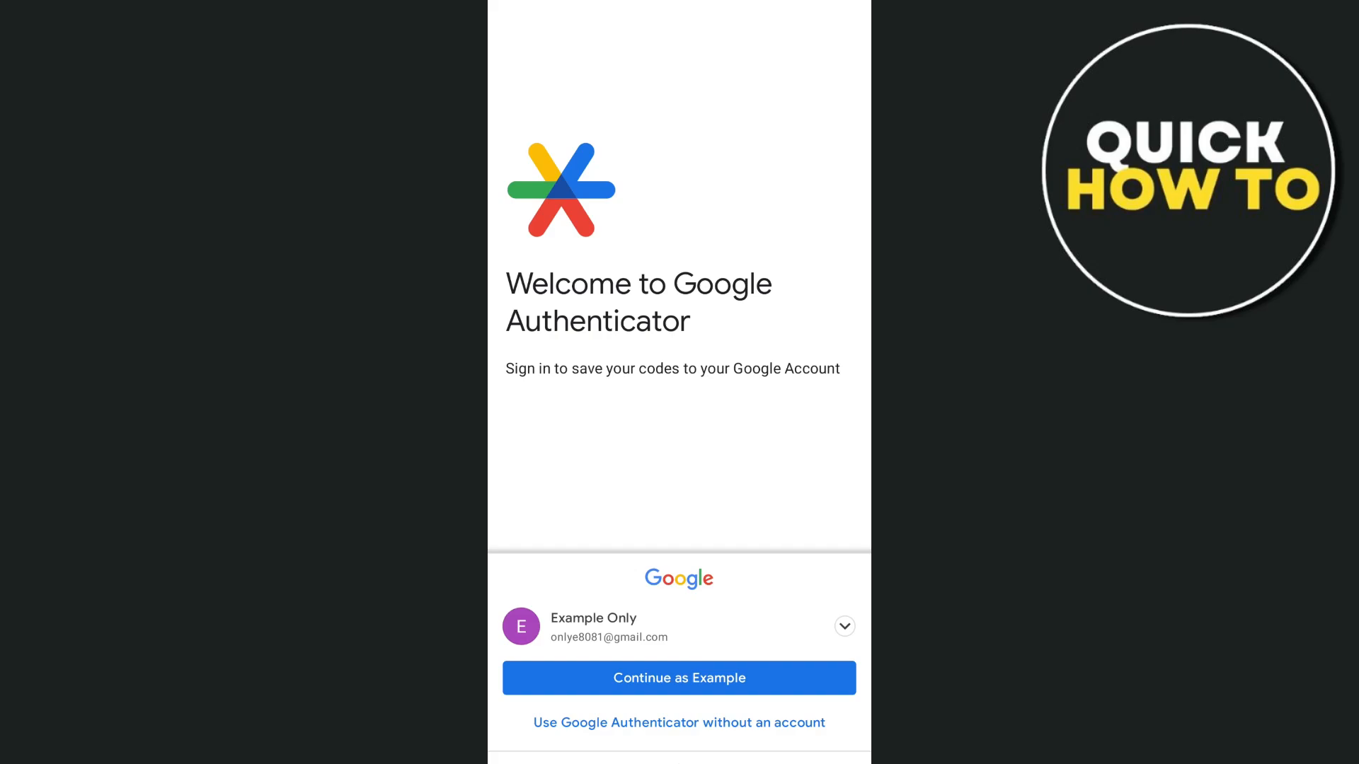
left_click(679, 678)
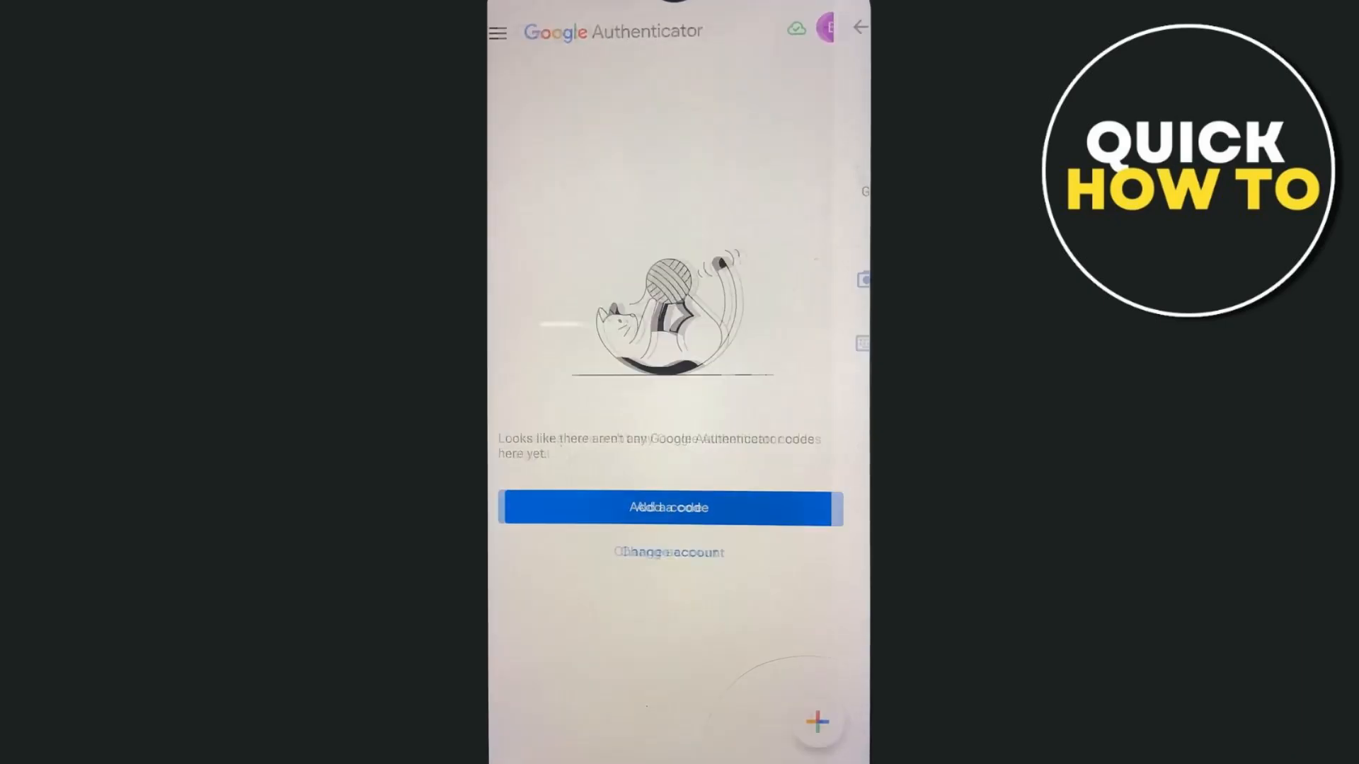
left_click(668, 509)
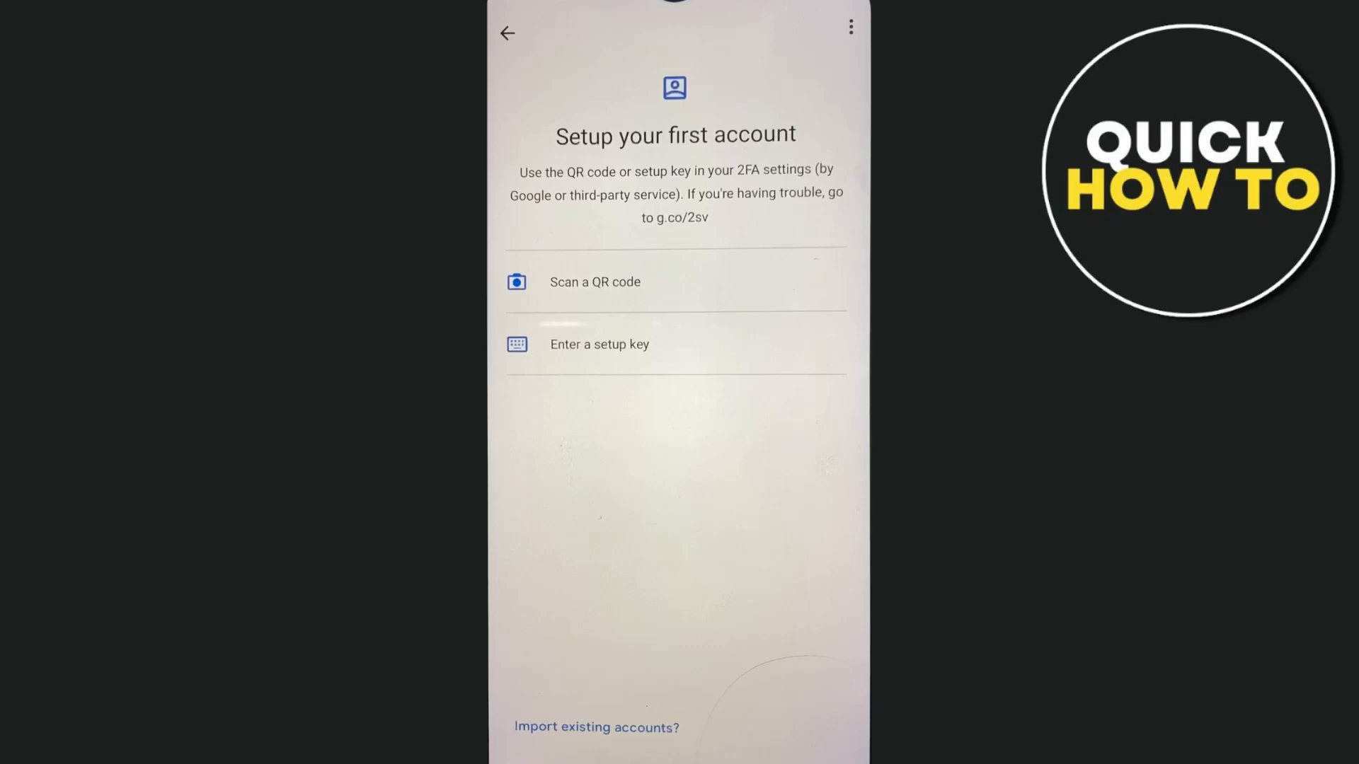
left_click(506, 34)
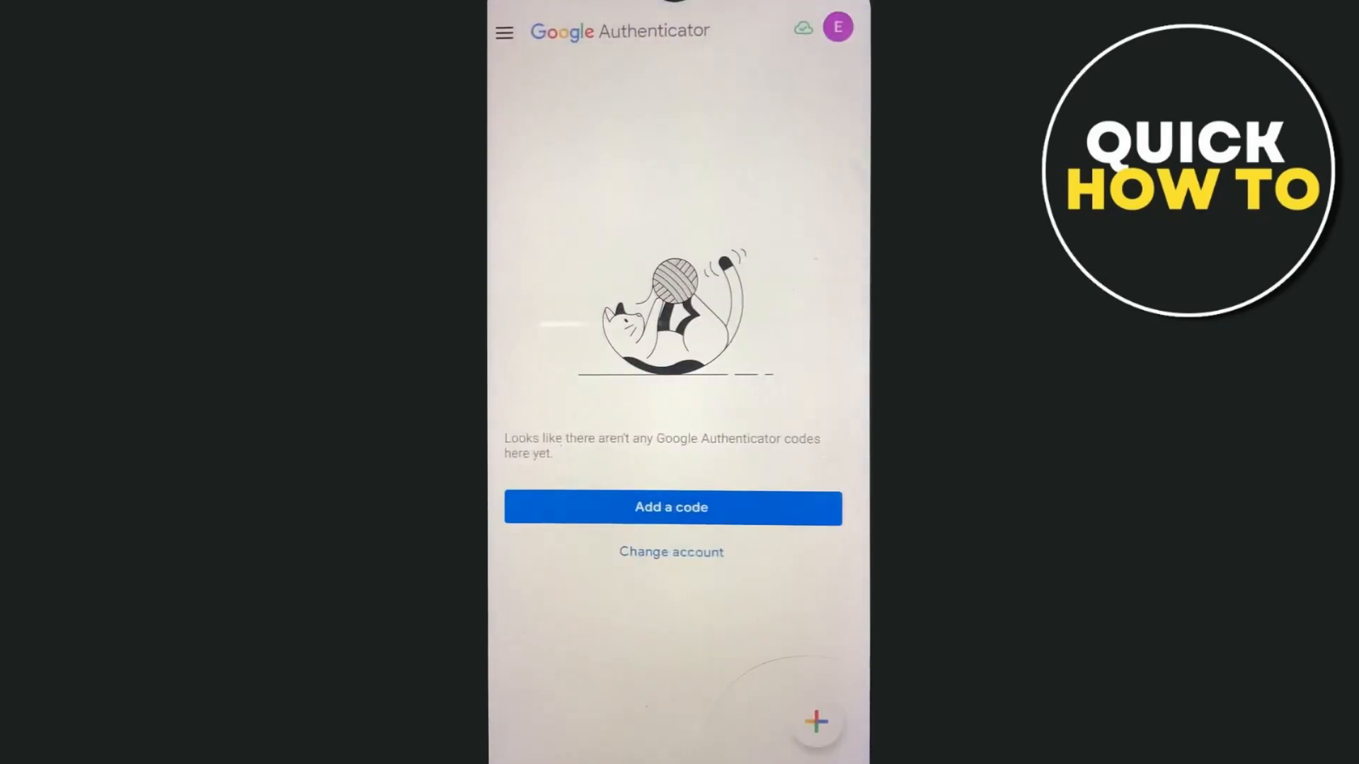
left_click(505, 32)
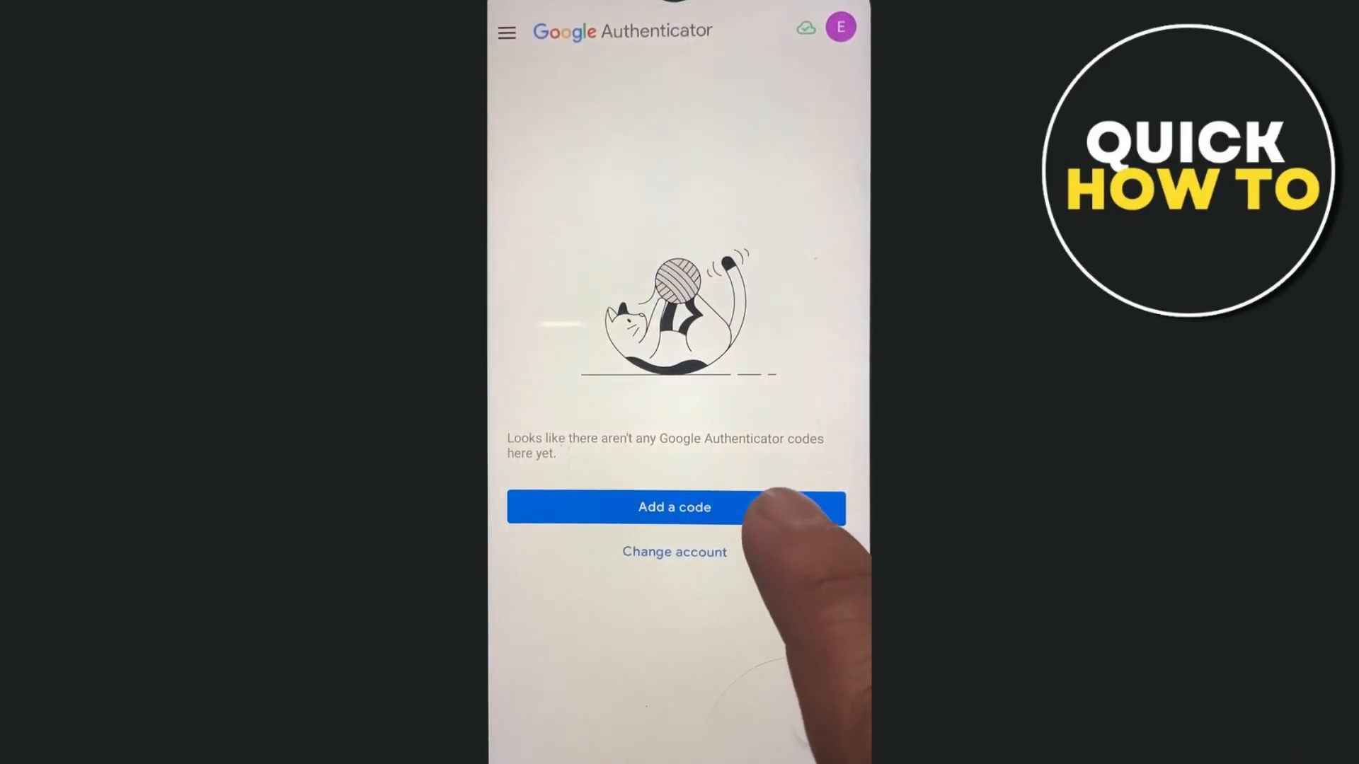
Open the Enter a setup key form with key type kept as Time based
left_click(674, 507)
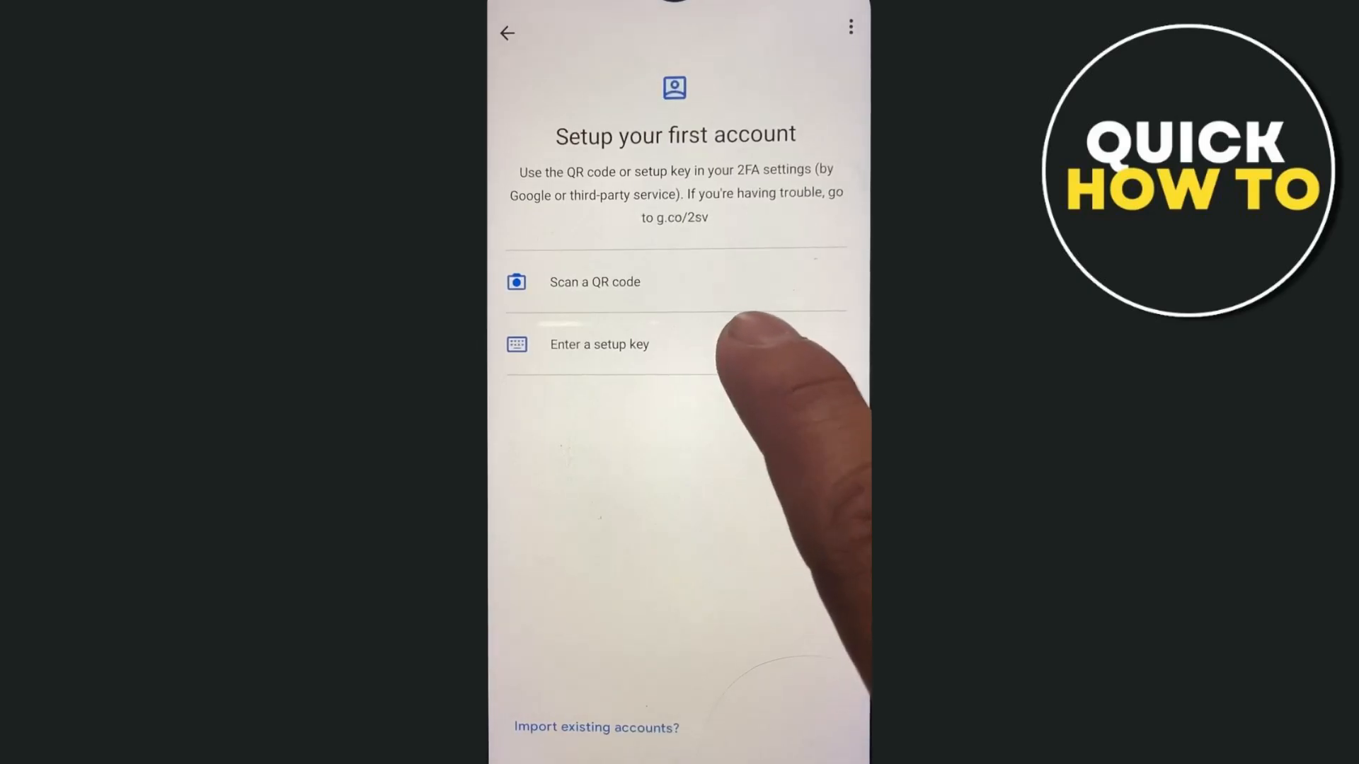
left_click(599, 343)
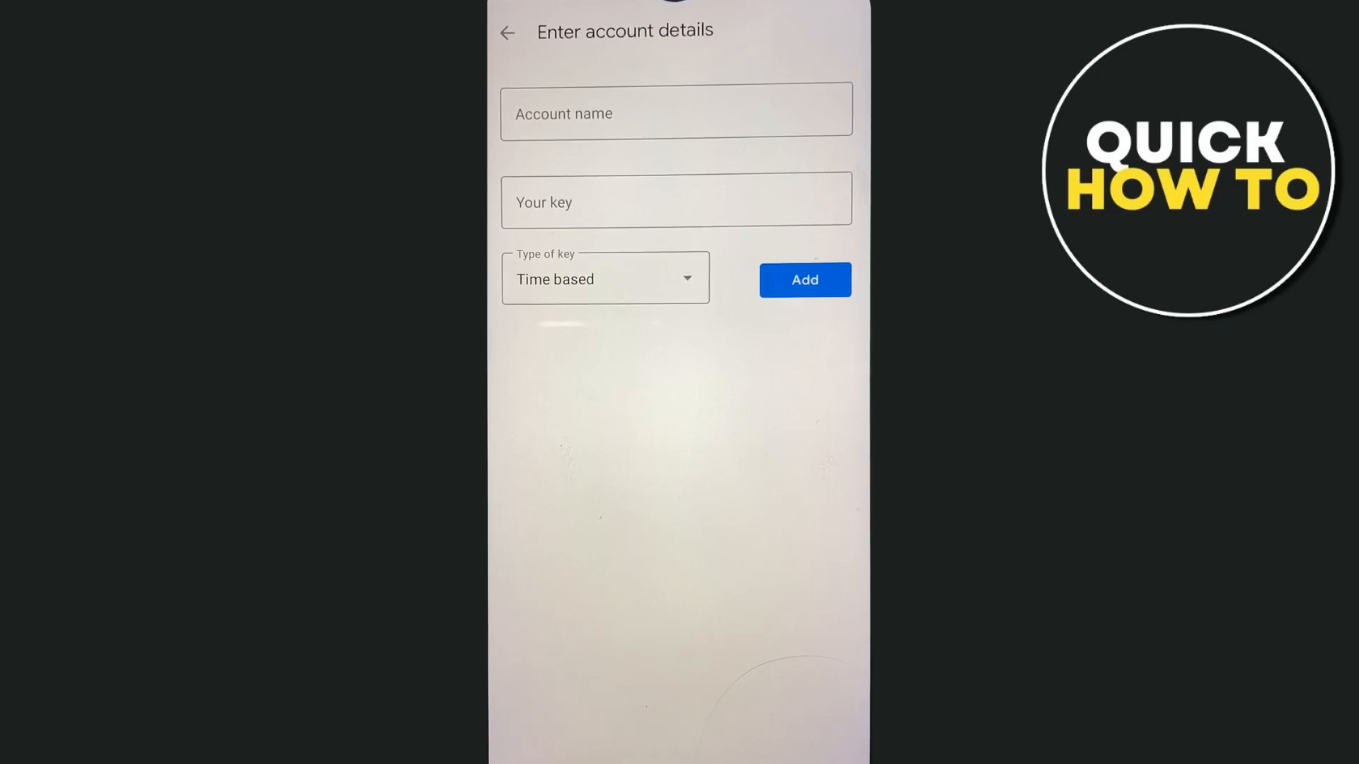
left_click(605, 278)
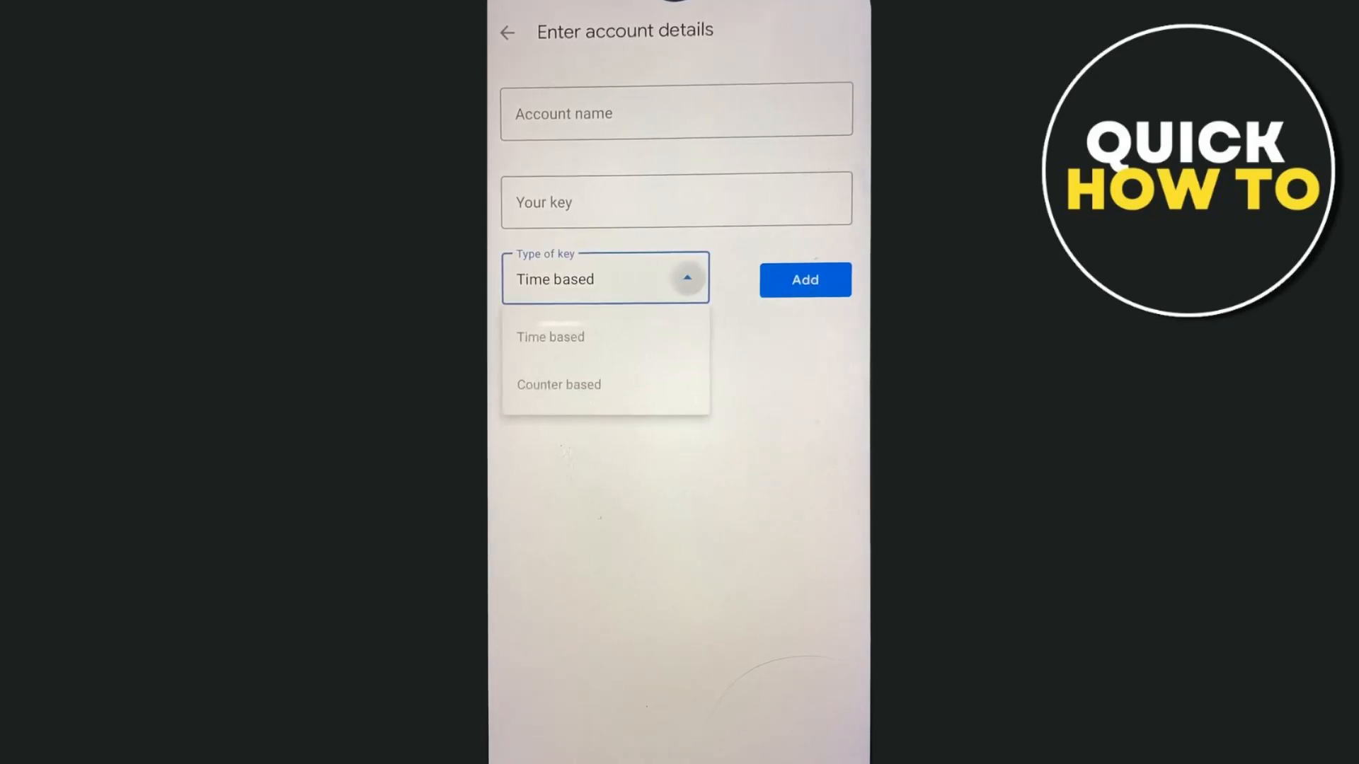
left_click(550, 336)
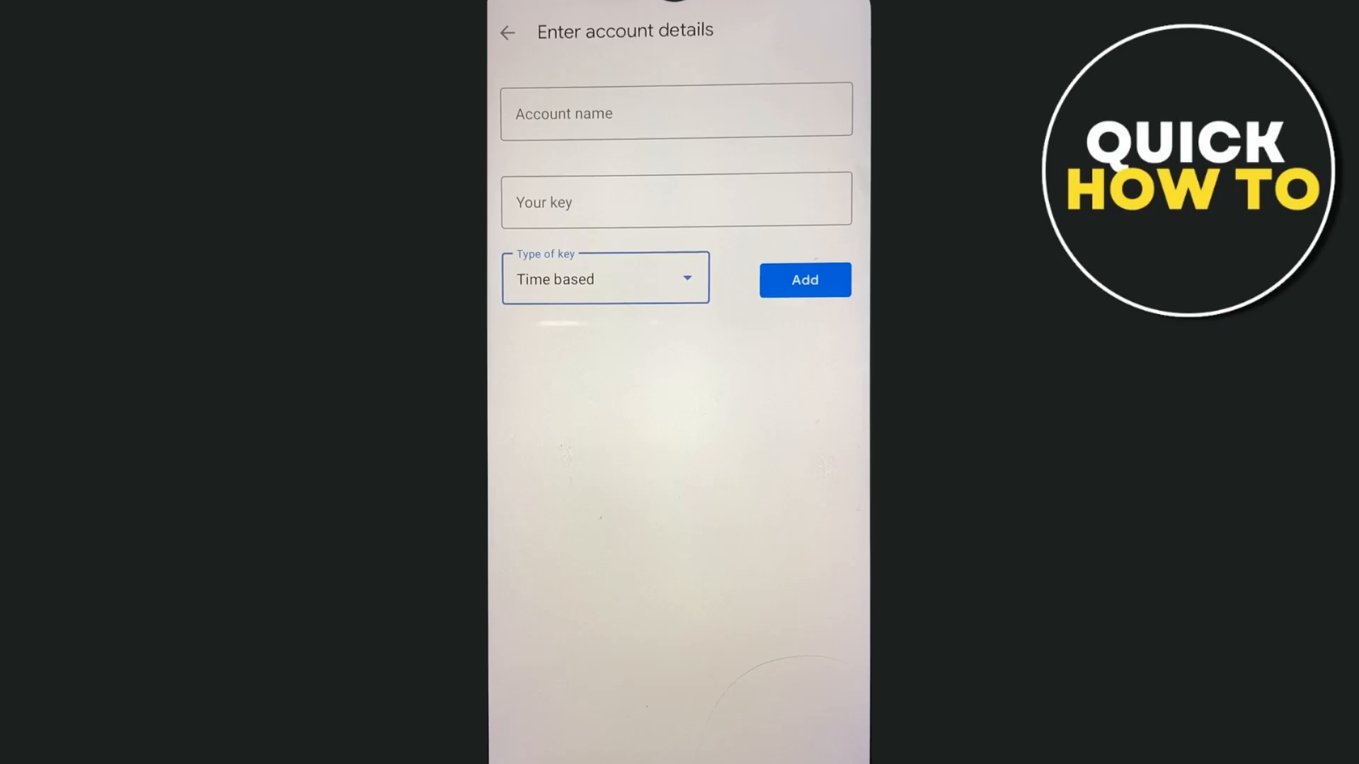
Back out of the account details form and QR scanner to the home screen
left_click(507, 32)
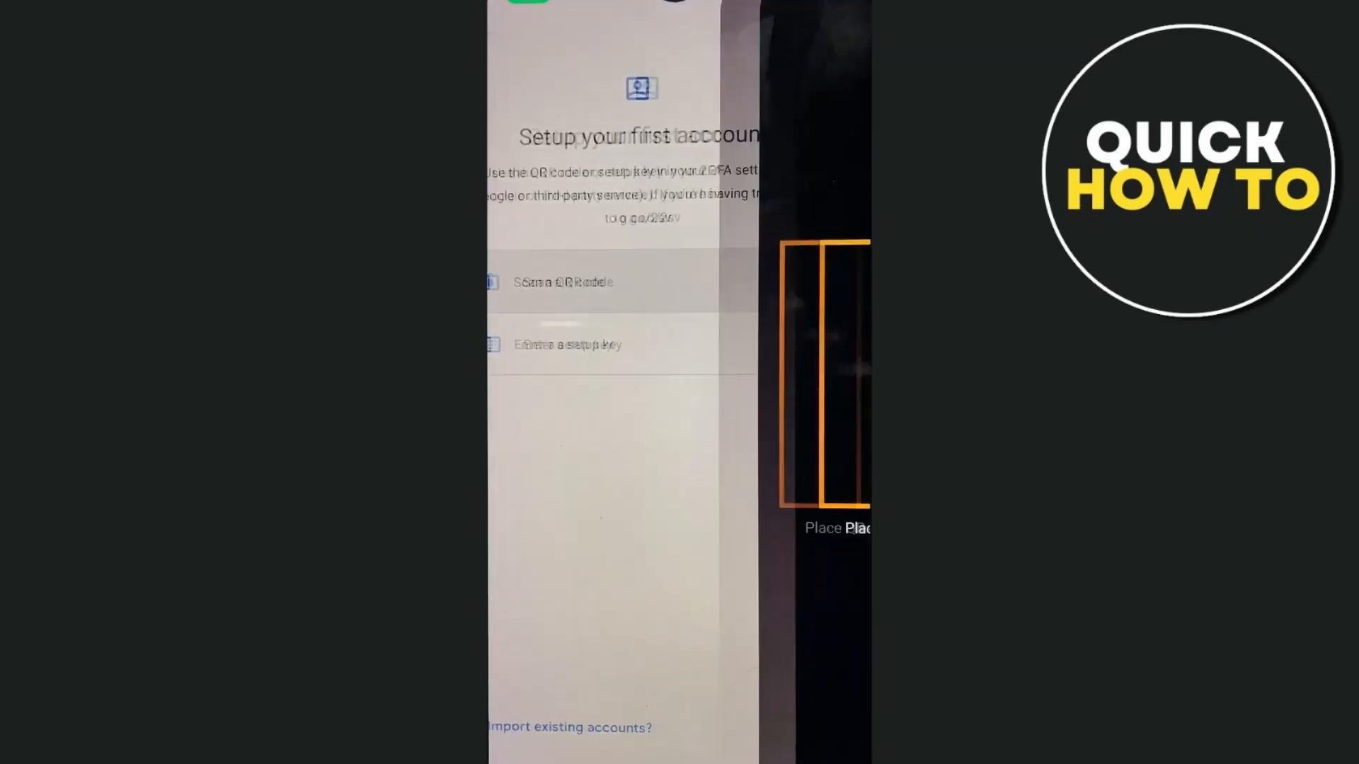
left_click(563, 282)
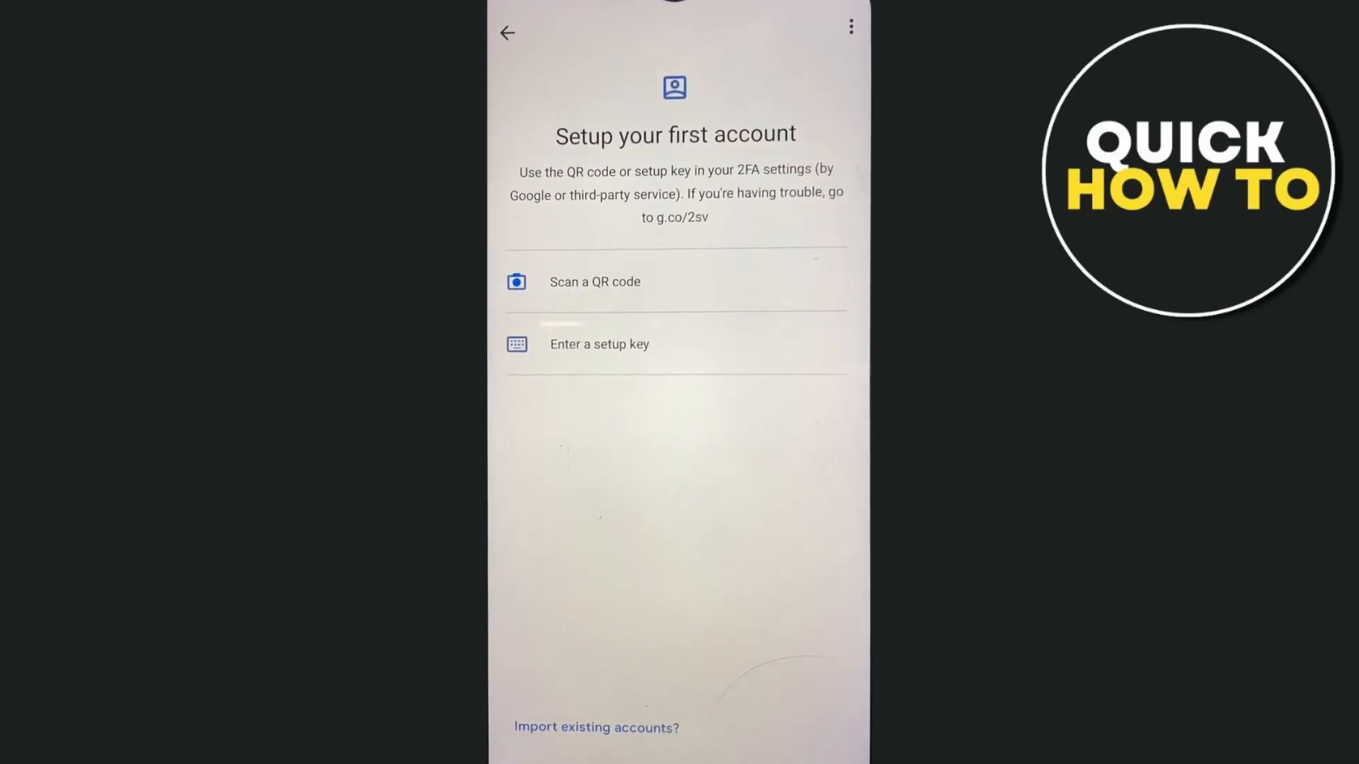
left_click(506, 32)
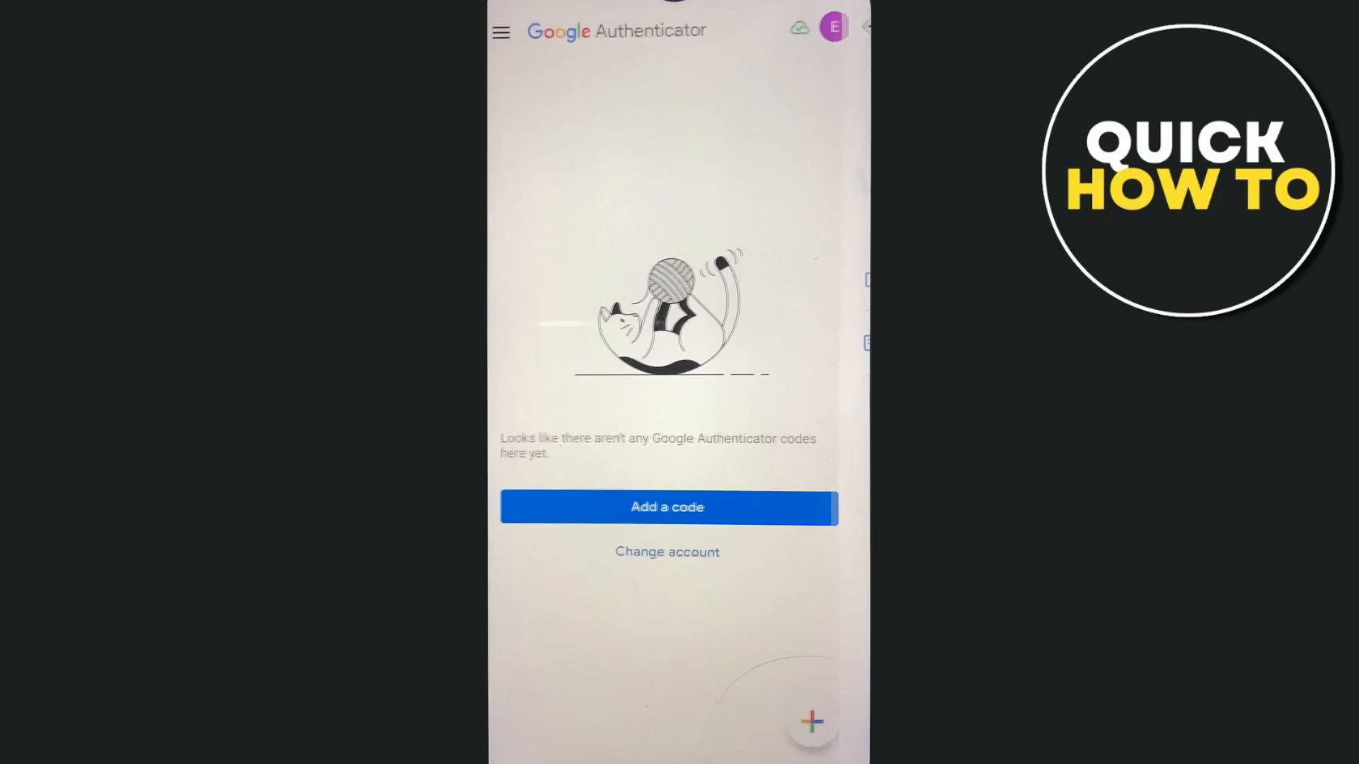